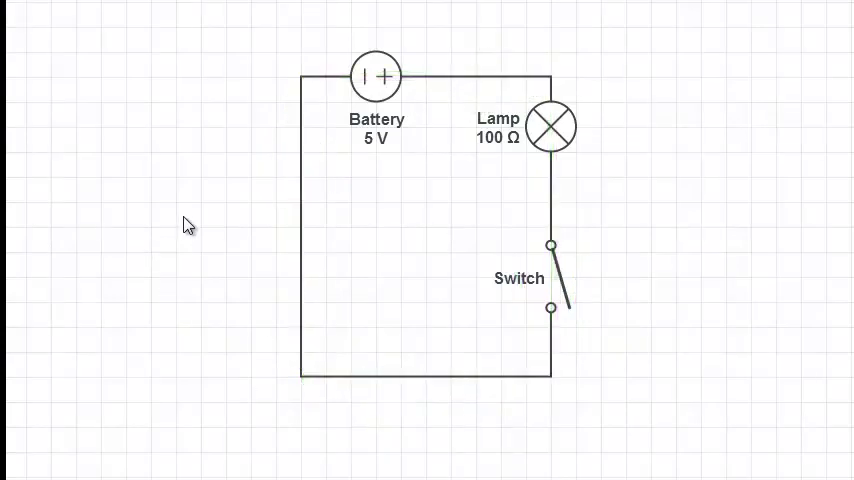
{"action": "mouse_move", "coordinate": [205, 152]}
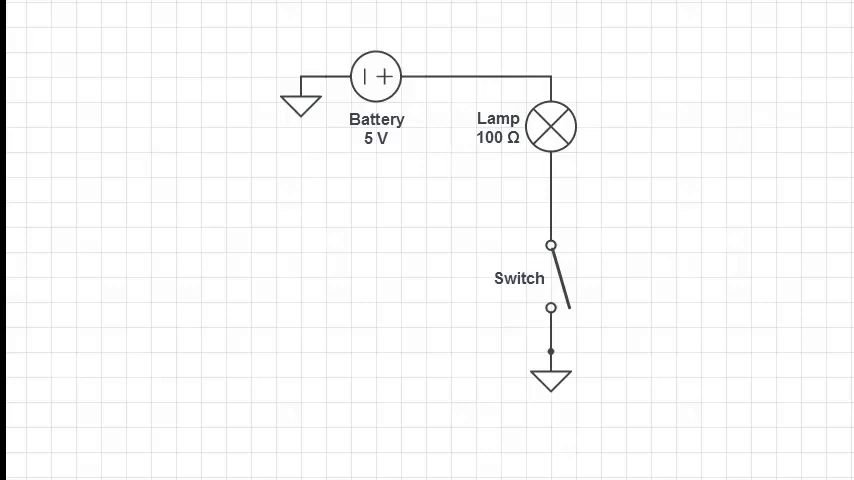
{"action": "mouse_move", "coordinate": [595, 40]}
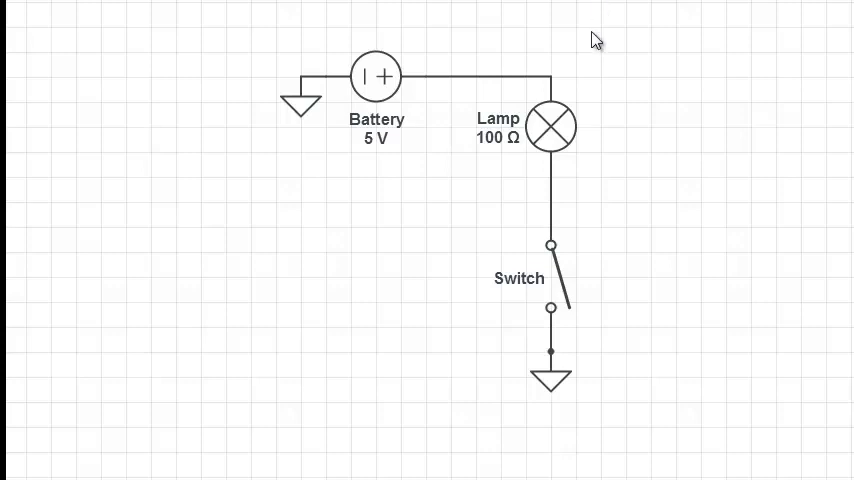
{"action": "mouse_move", "coordinate": [397, 77]}
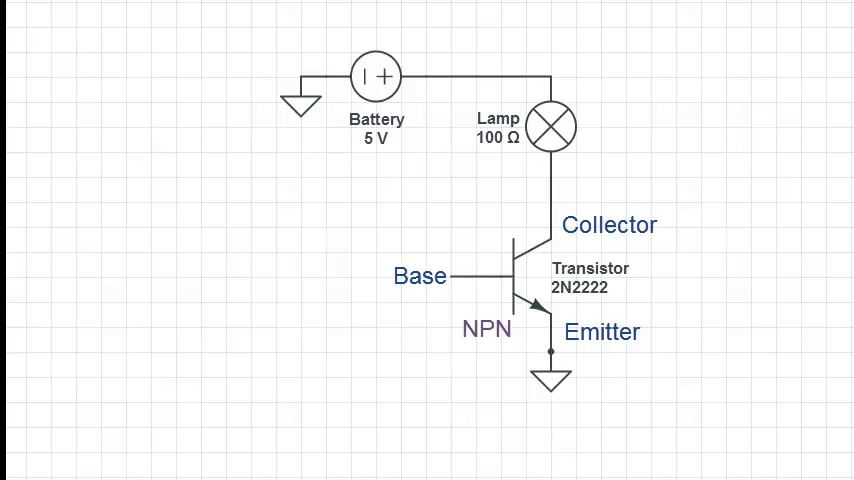
{"action": "mouse_move", "coordinate": [800, 280]}
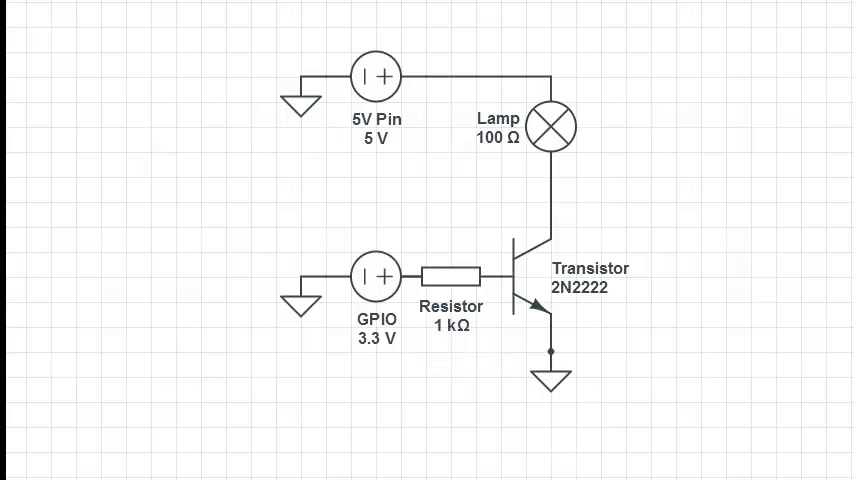
{"action": "mouse_move", "coordinate": [583, 148]}
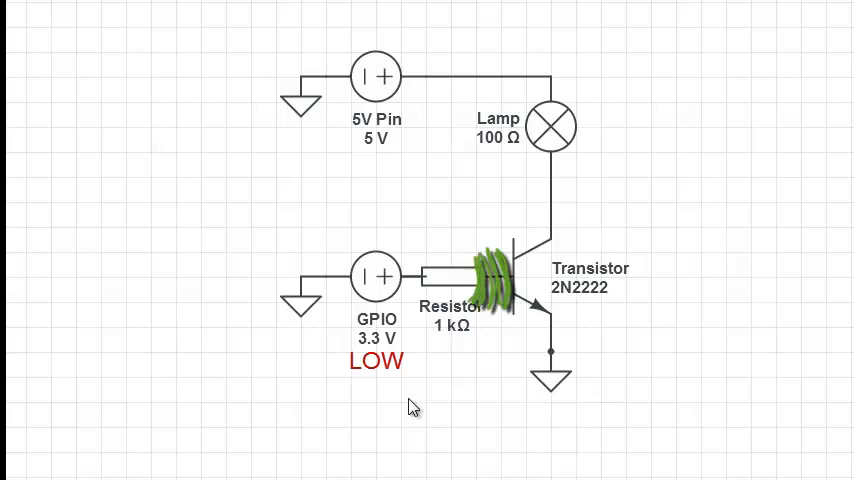
{"action": "mouse_move", "coordinate": [570, 357]}
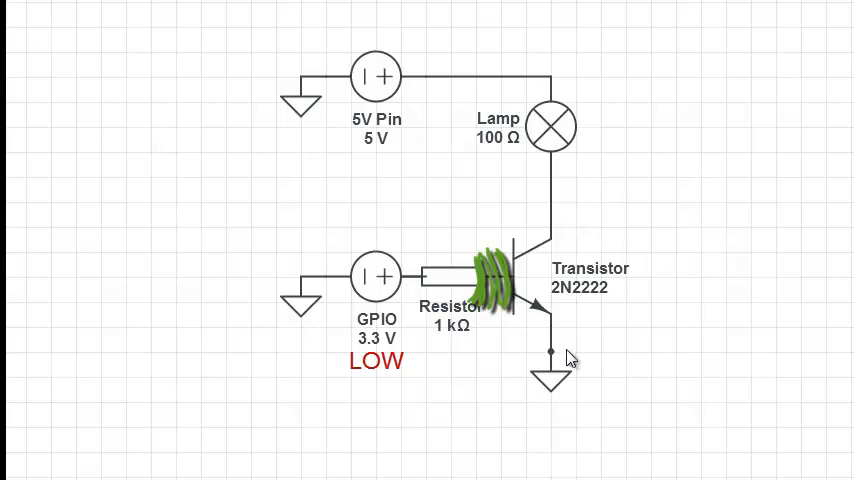